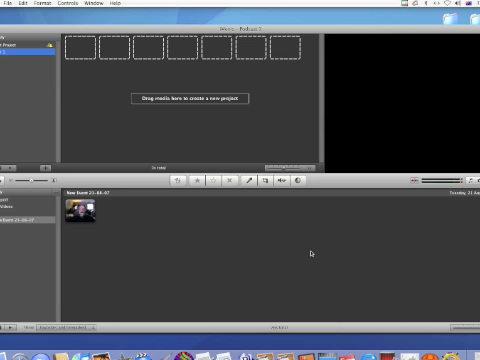
{"action": "mouse_move", "coordinate": [312, 252]}
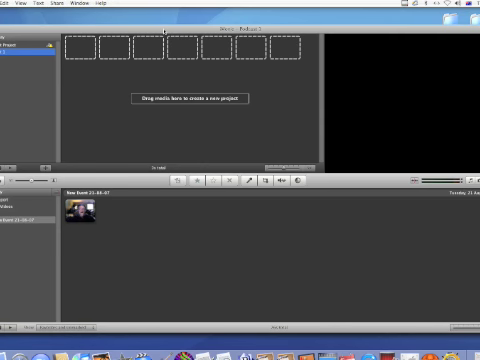
{"action": "mouse_move", "coordinate": [162, 32]}
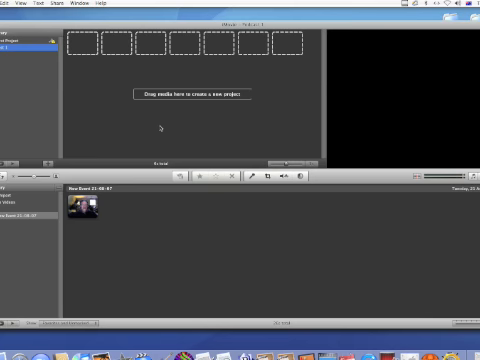
{"action": "mouse_move", "coordinate": [158, 128]}
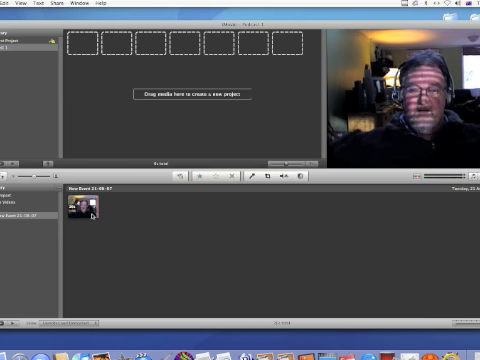
Add the recorded webcam clip from the Event browser into the empty project.
{"action": "left_click", "coordinate": [78, 204]}
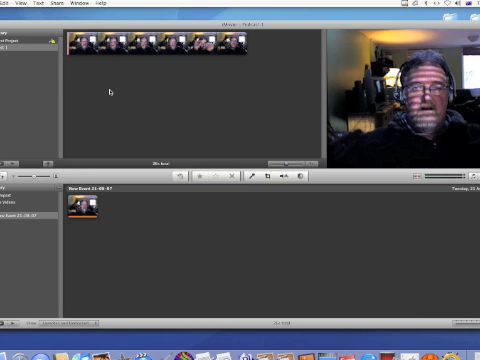
{"action": "mouse_move", "coordinate": [260, 102]}
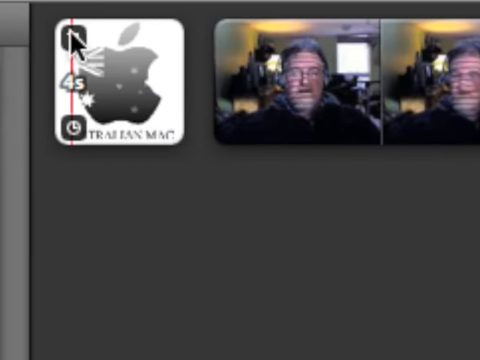
Insert the Australian Mac logo photo at the start of the project, ahead of the webcam clip.
{"action": "left_click", "coordinate": [116, 80]}
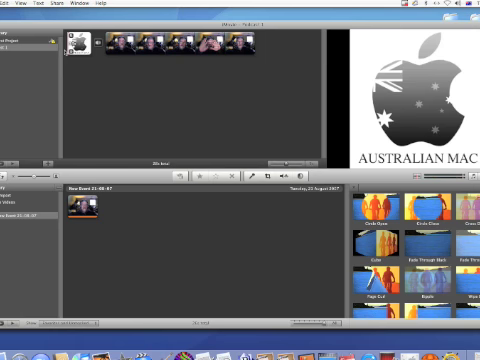
Add a 'My podcast' title over the opening logo image and colour its text red.
{"action": "left_click", "coordinate": [78, 44]}
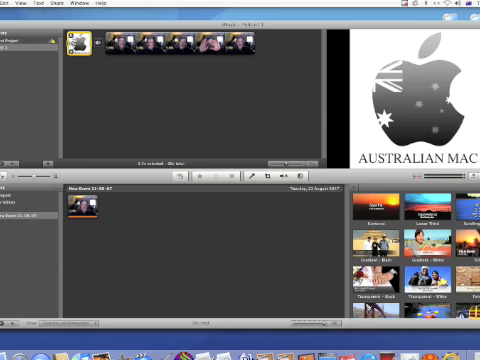
{"action": "mouse_move", "coordinate": [470, 206]}
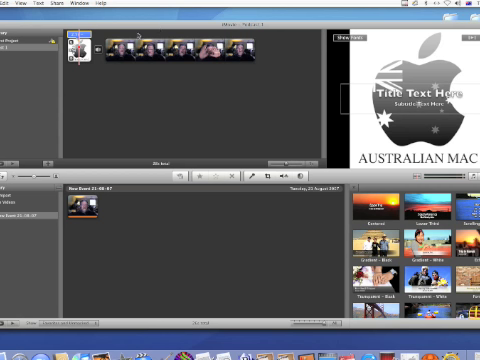
{"action": "mouse_move", "coordinate": [136, 36]}
{"action": "type", "text": "My podcast"}
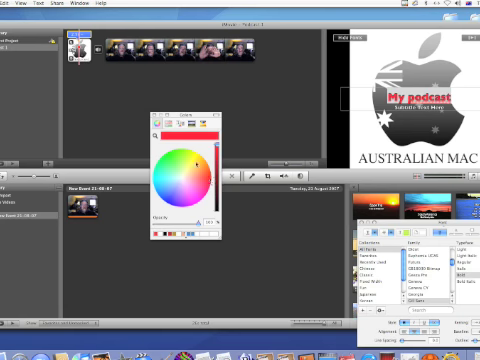
{"action": "left_click", "coordinate": [150, 112]}
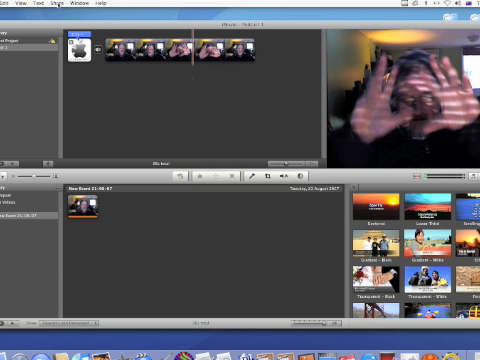
Export the project via QuickTime as an MPEG-4 movie saved to the Desktop.
{"action": "left_click", "coordinate": [56, 4]}
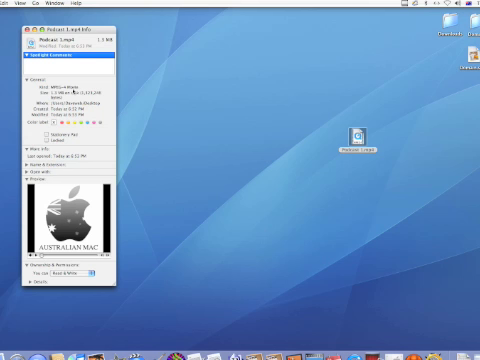
{"action": "mouse_move", "coordinate": [74, 90]}
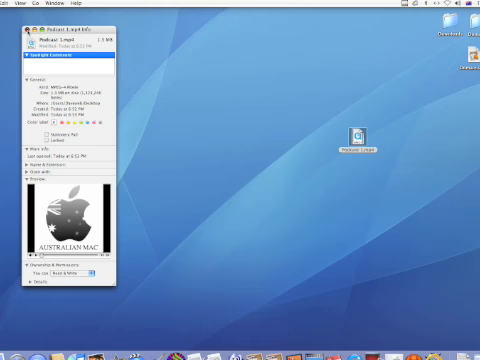
Close the exported movie file's Info window, leaving the file on the desktop.
{"action": "left_click", "coordinate": [16, 20]}
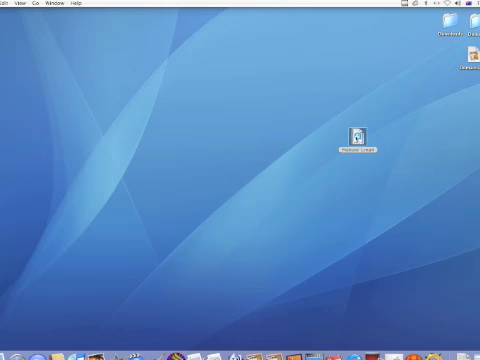
Move the MP4 file under the hard drive icon on the desktop's right edge and deselect it.
{"action": "left_click_drag", "start_coordinate": [360, 132], "coordinate": [460, 112]}
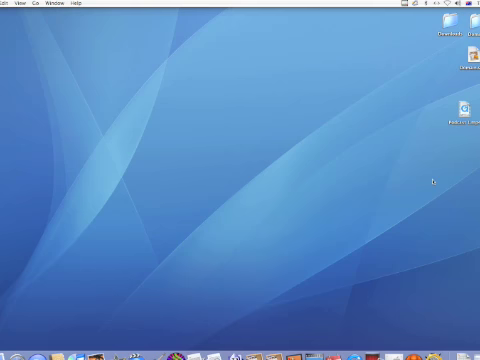
{"action": "left_click", "coordinate": [460, 108]}
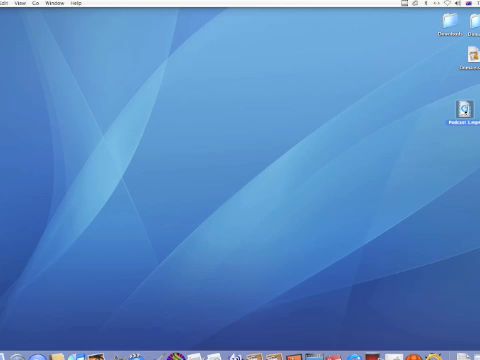
{"action": "mouse_move", "coordinate": [392, 104]}
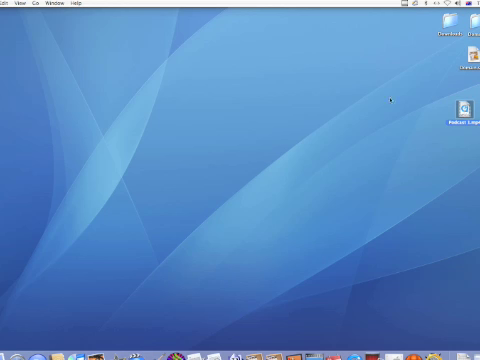